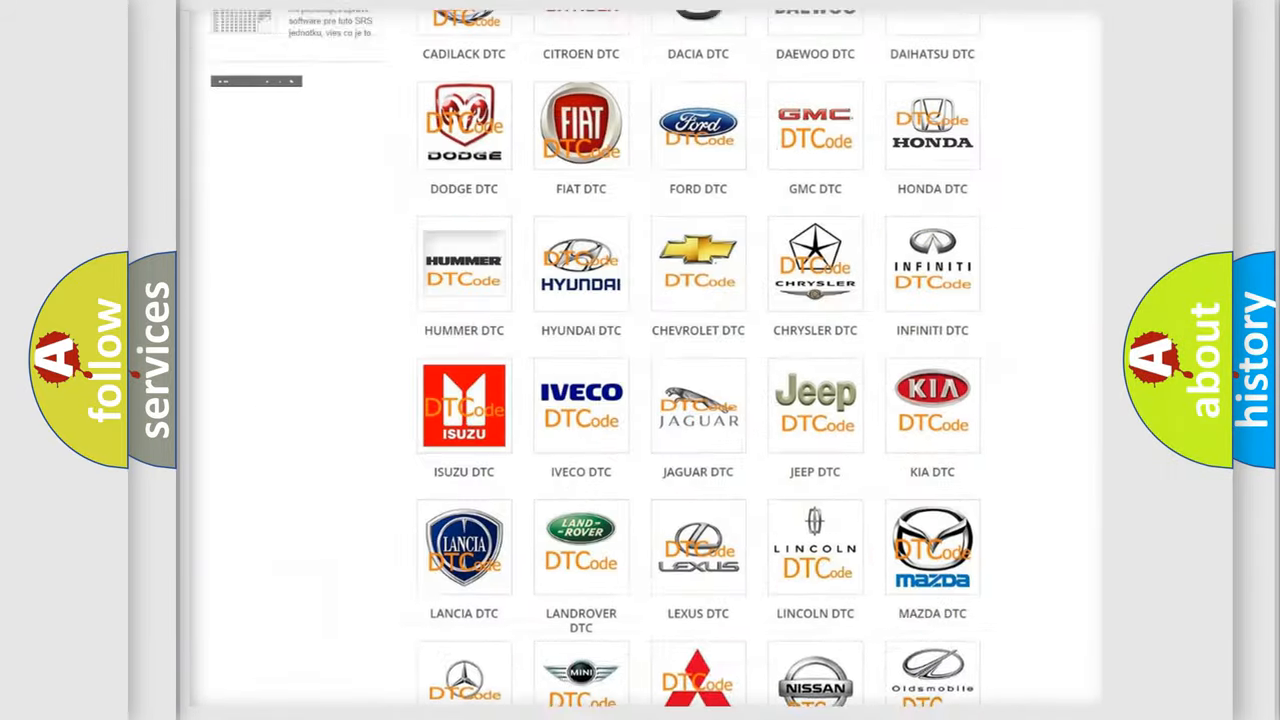
Open FORD DTC from the AirbagReset.sk catalogue and scroll to code C1008:93
{"action": "scroll", "scroll_direction": "up", "scroll_amount": 3}
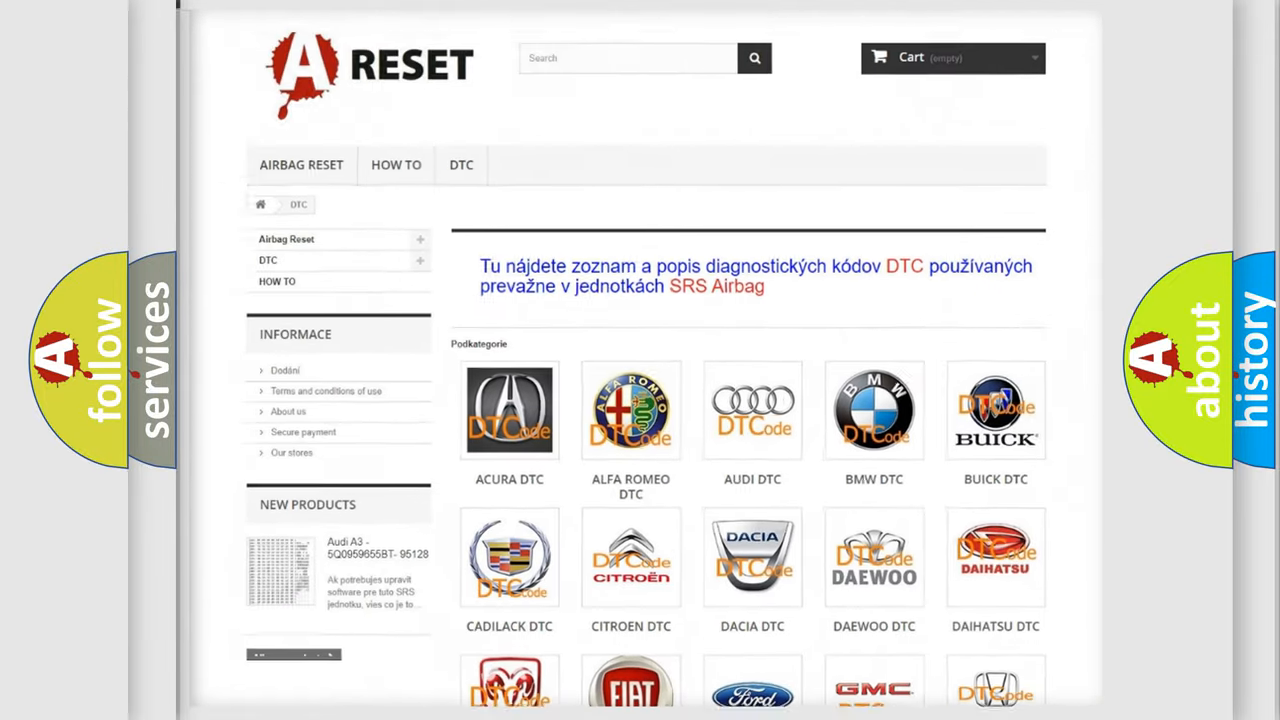
{"action": "scroll", "scroll_direction": "down", "scroll_amount": 3}
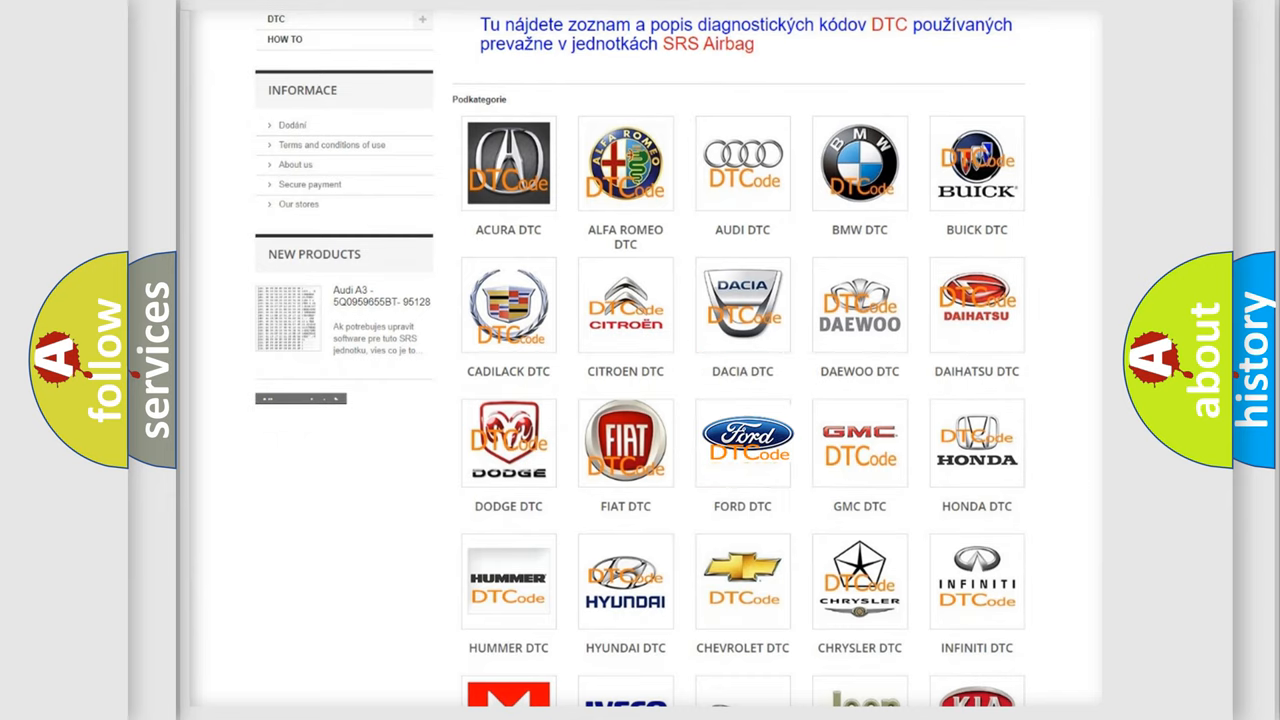
{"action": "left_click", "coordinate": [742, 440]}
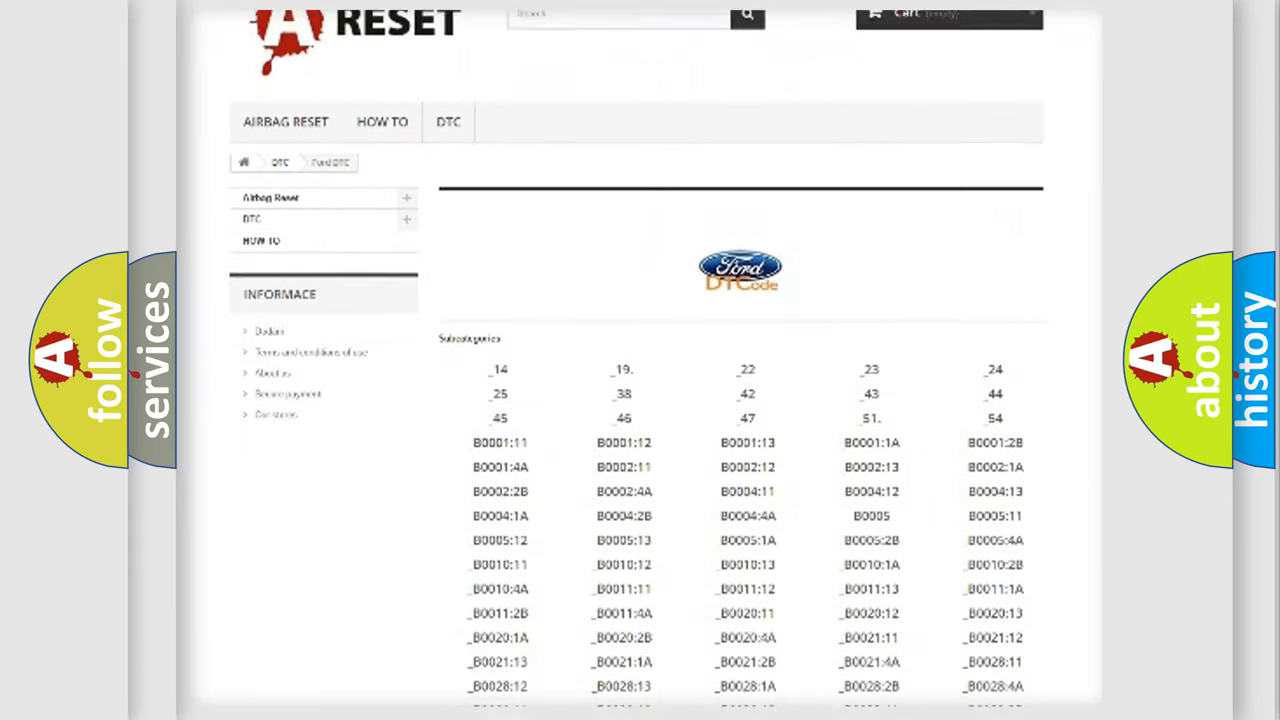
{"action": "scroll", "scroll_direction": "down", "scroll_amount": 3}
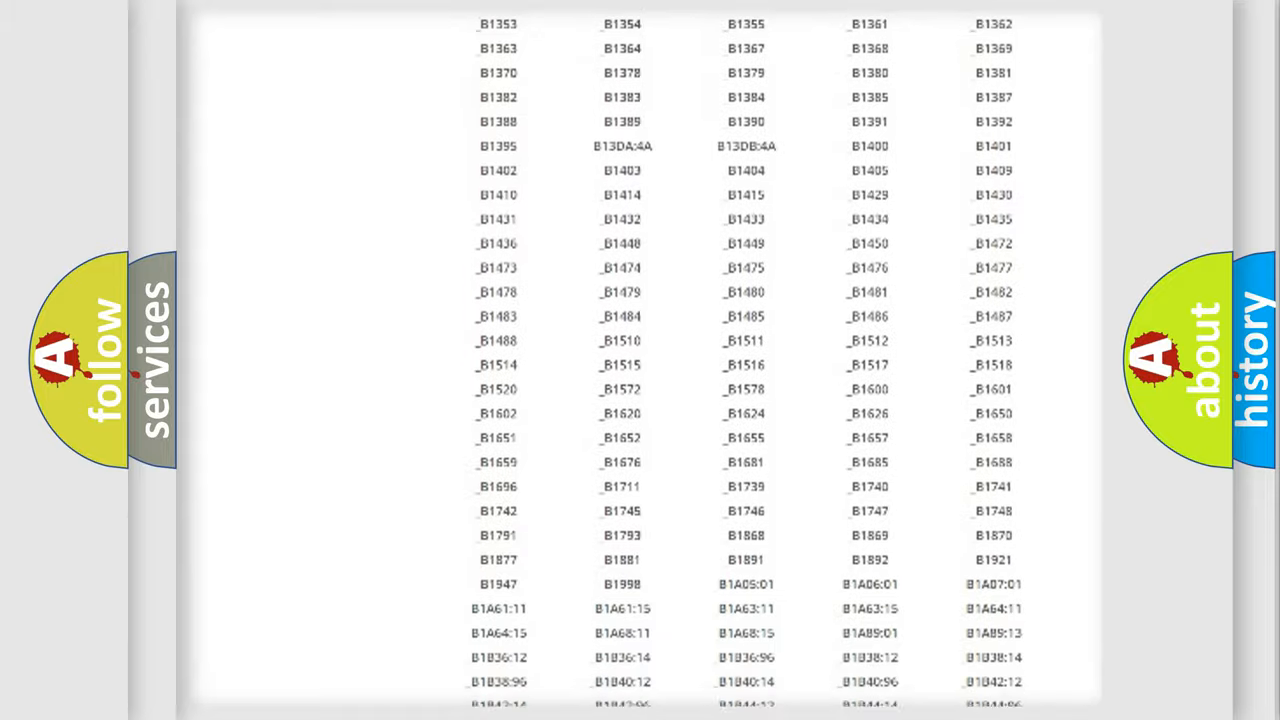
{"action": "scroll", "scroll_direction": "up", "scroll_amount": 3}
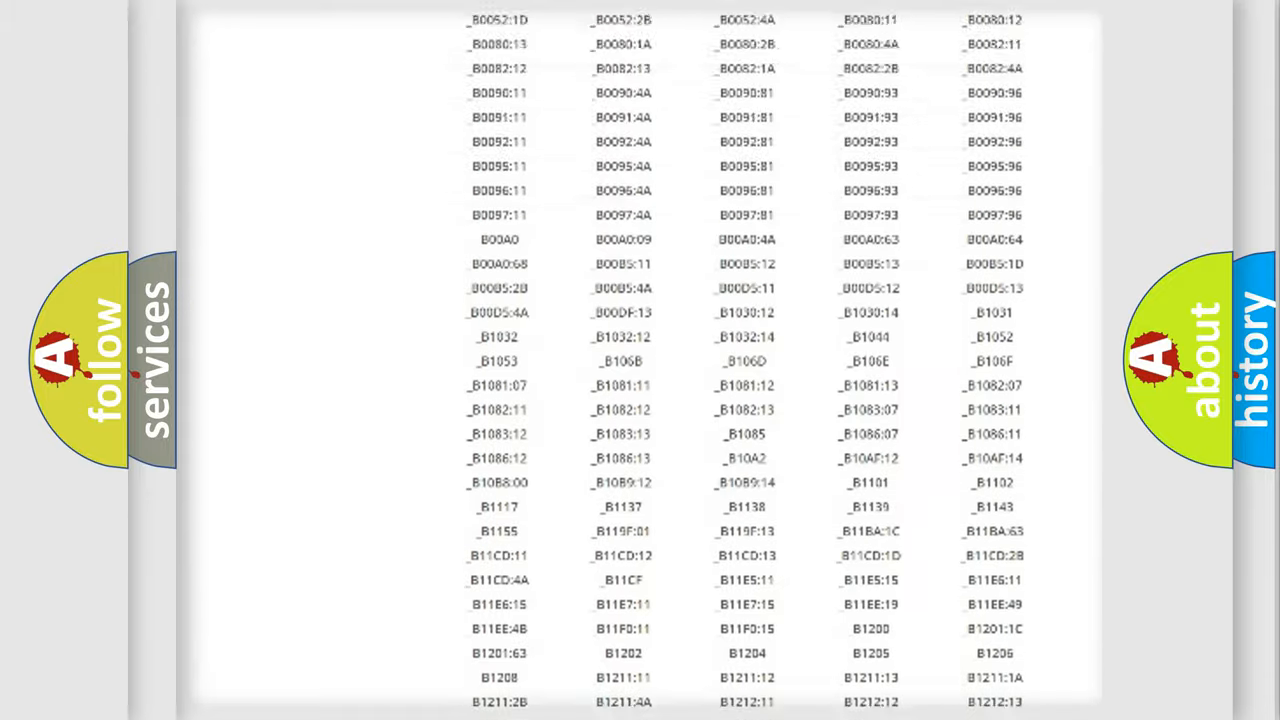
{"action": "scroll", "scroll_direction": "up", "scroll_amount": 3}
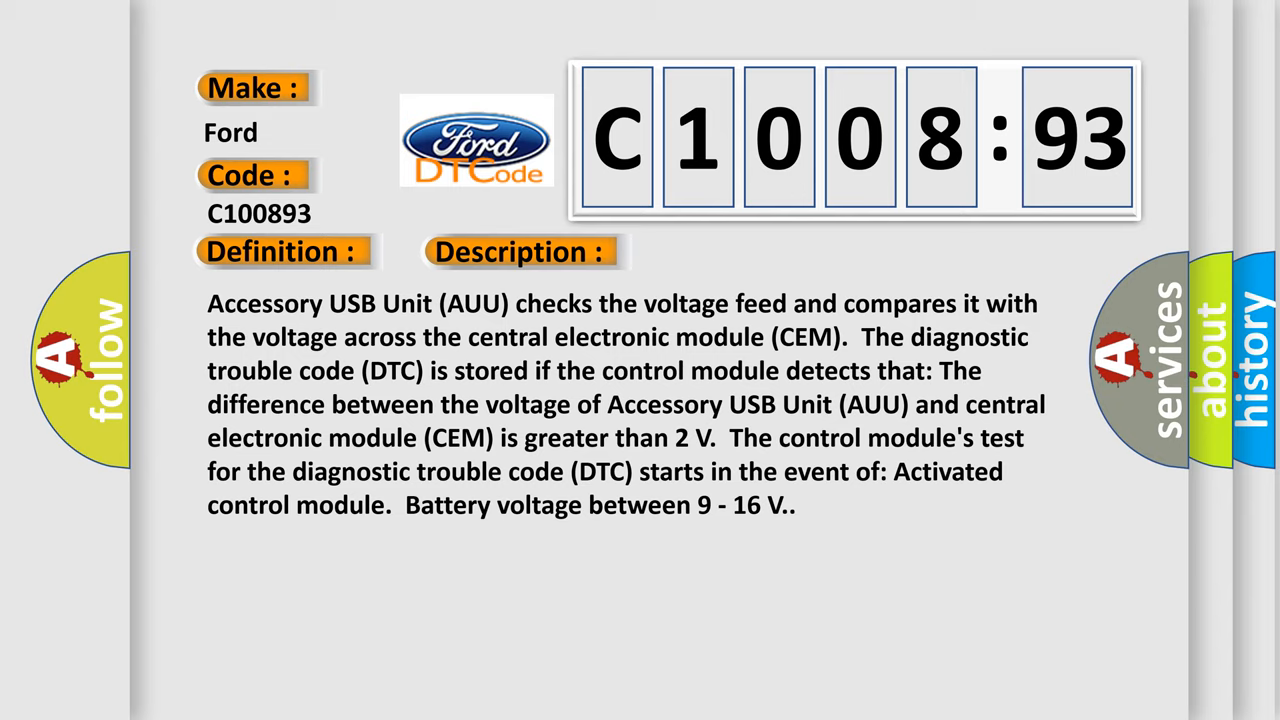
Advance to the Cause section: short-circuit to supply voltage in the cable
{"action": "left_click", "coordinate": [734, 251]}
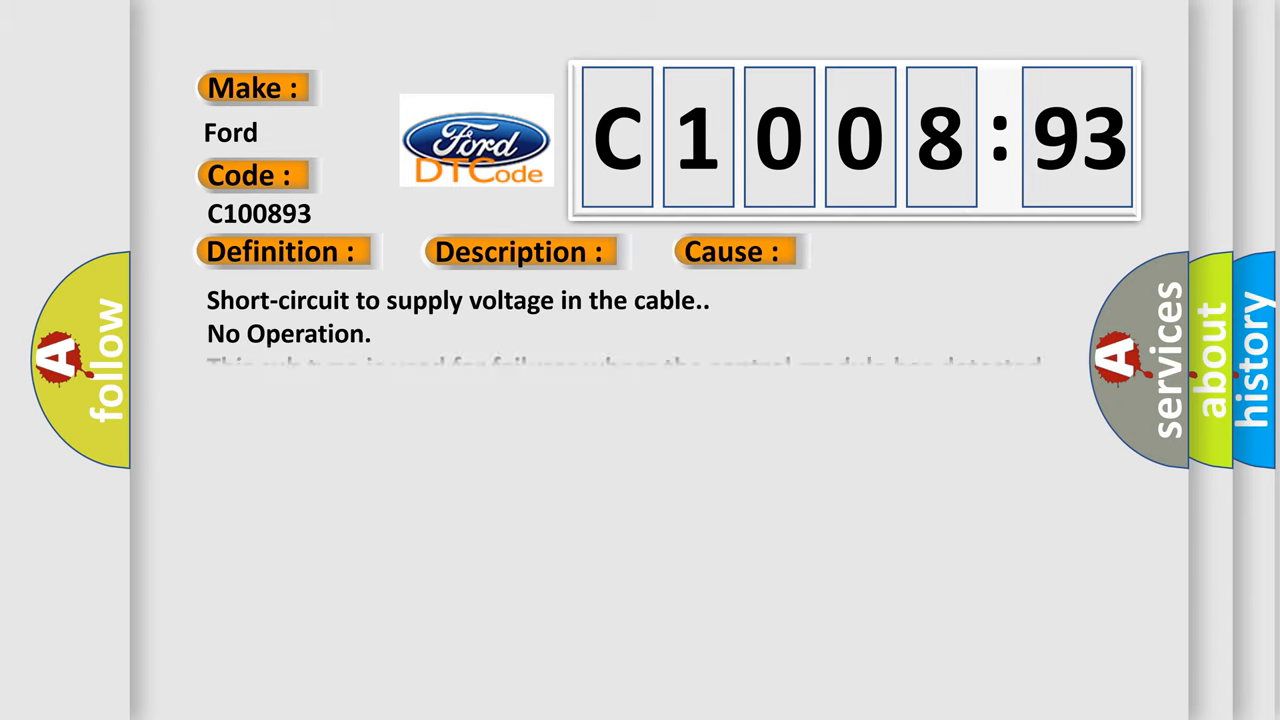